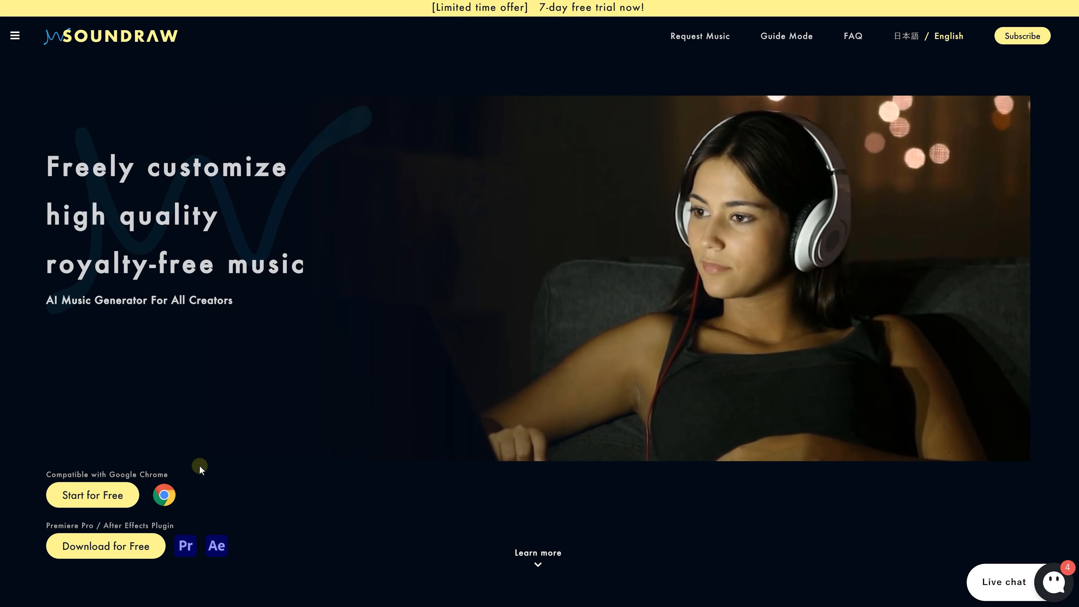
# Step: Start the free download of the SOUNDRAW Premiere Pro / After Effects plugin
pyautogui.scroll(-3)
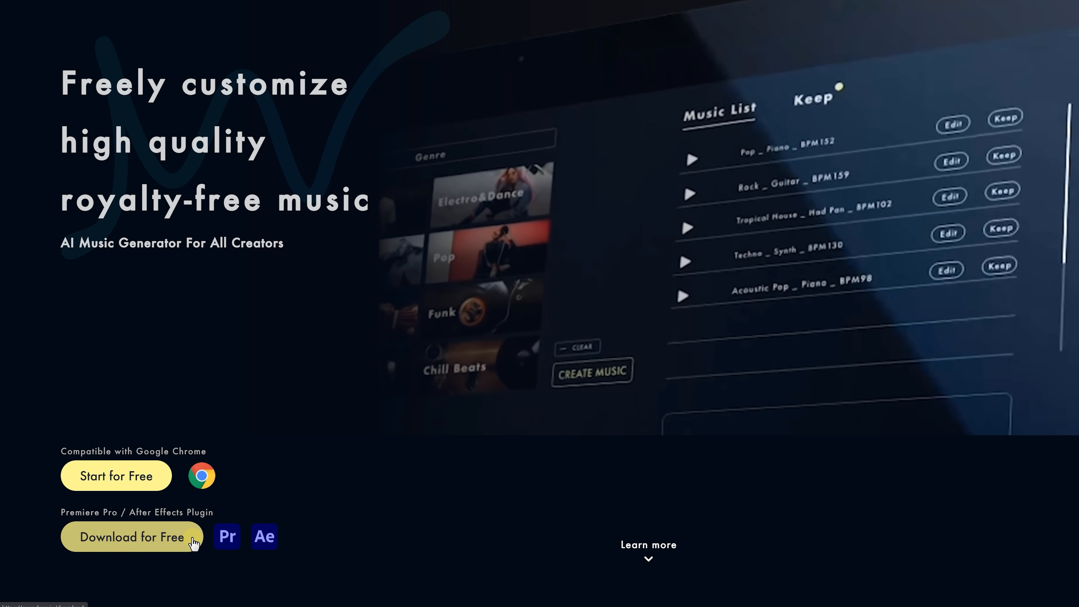
pyautogui.click(132, 536)
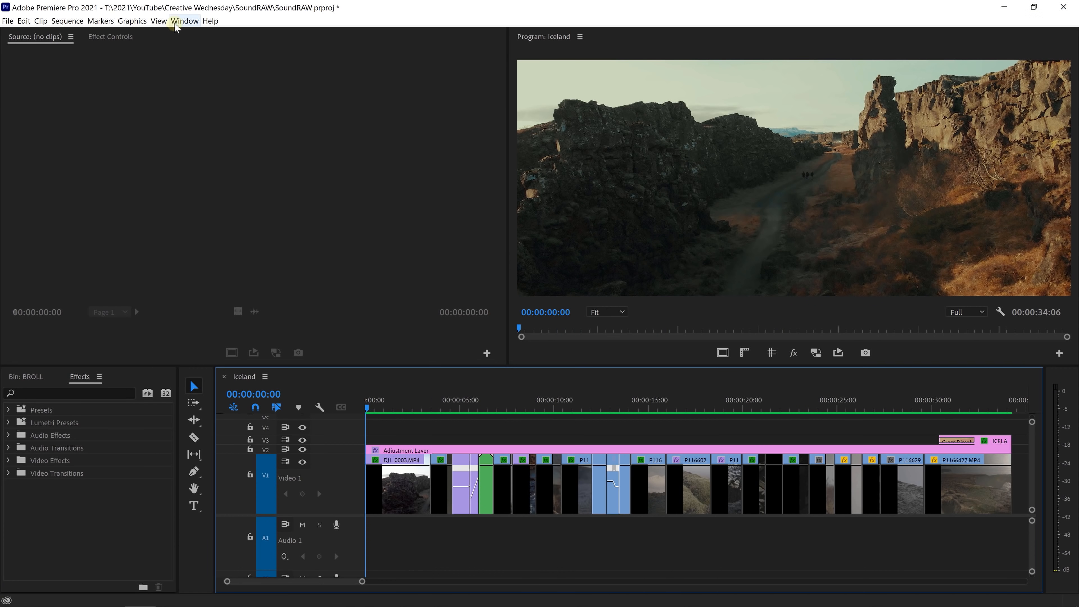
# Step: From Window > Extensions > SOUNDRAW, generate a 1:30 Vlog track with Dramatic mood and chosen instruments and genres
pyautogui.click(185, 21)
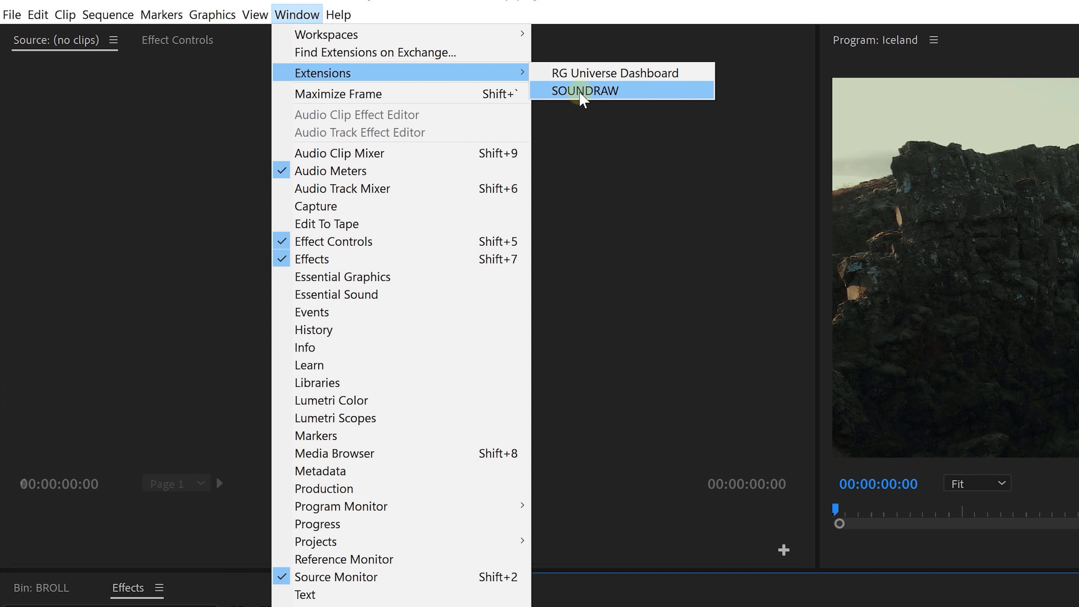
pyautogui.click(582, 90)
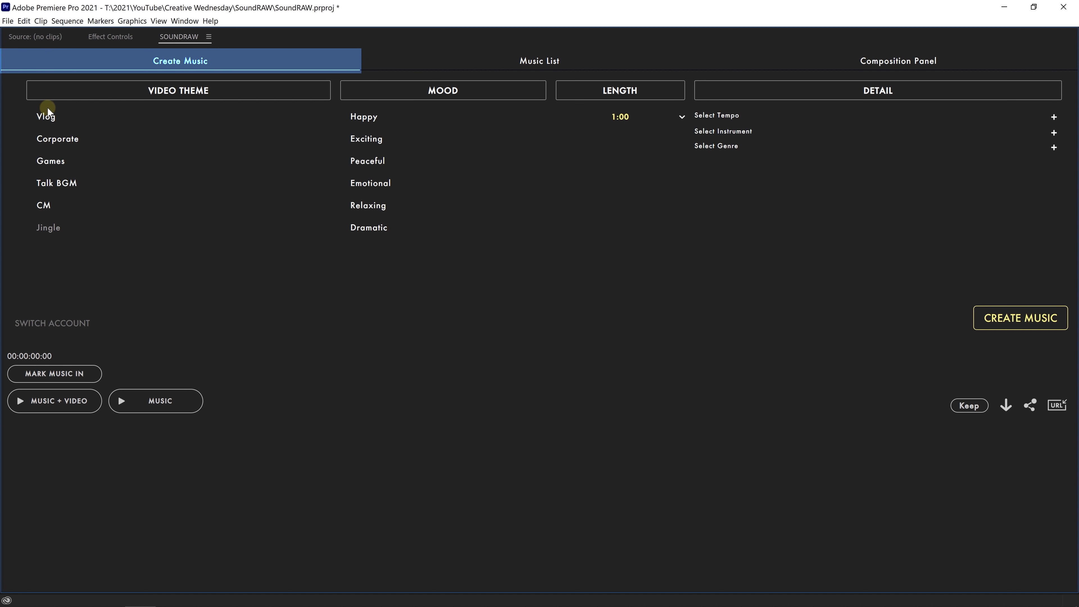
pyautogui.click(45, 116)
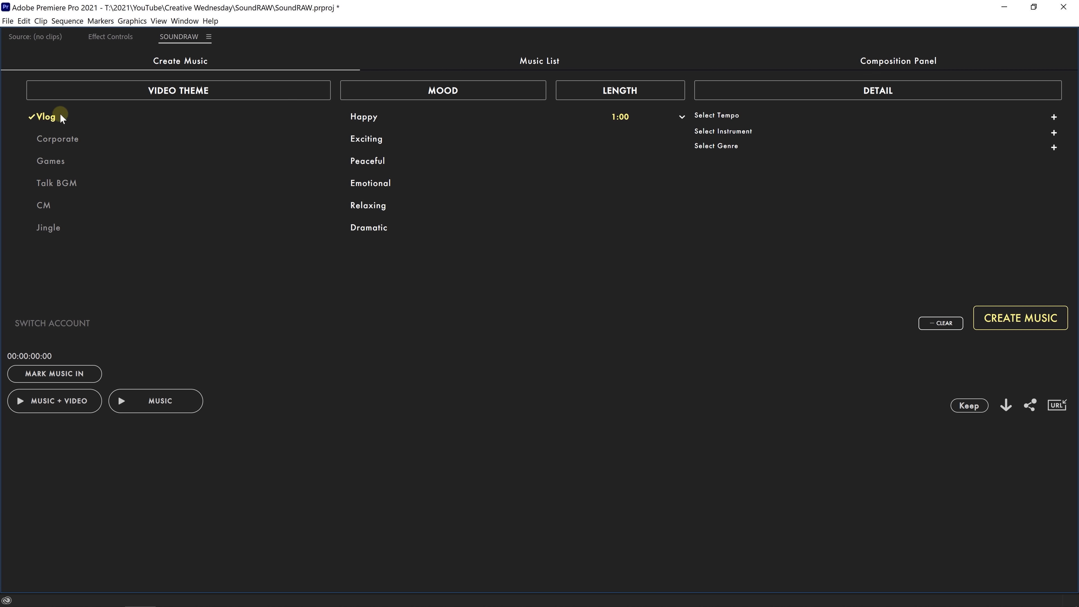
pyautogui.click(368, 227)
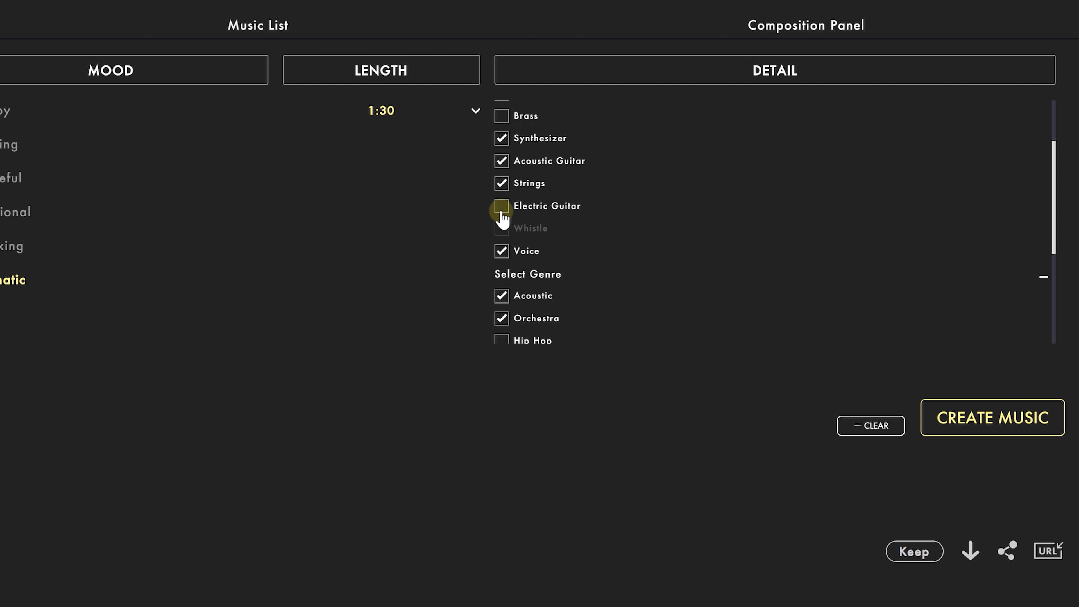
pyautogui.scroll(-3)
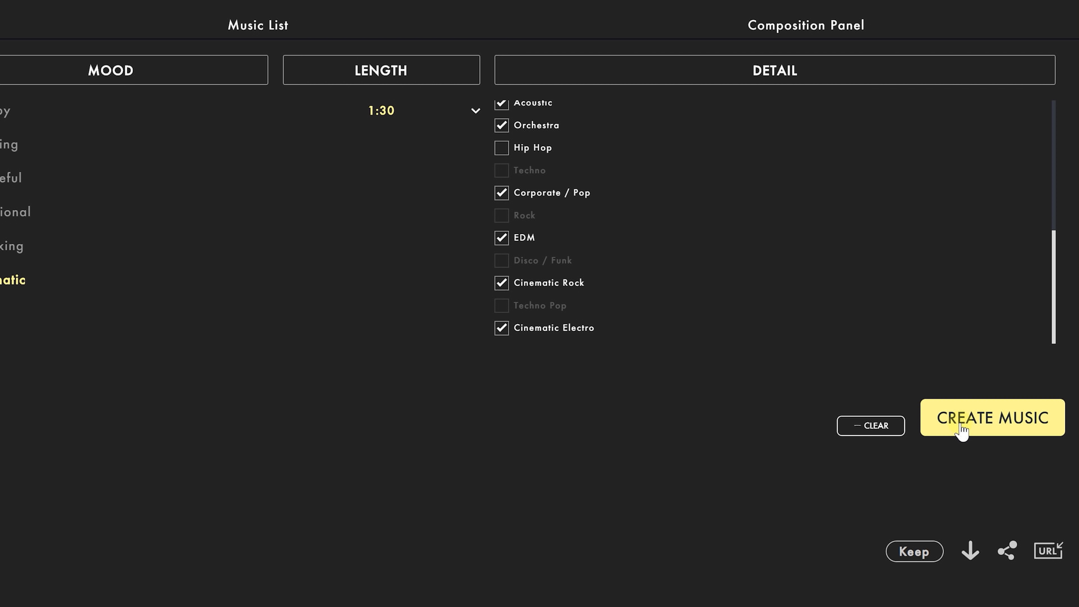
pyautogui.click(991, 417)
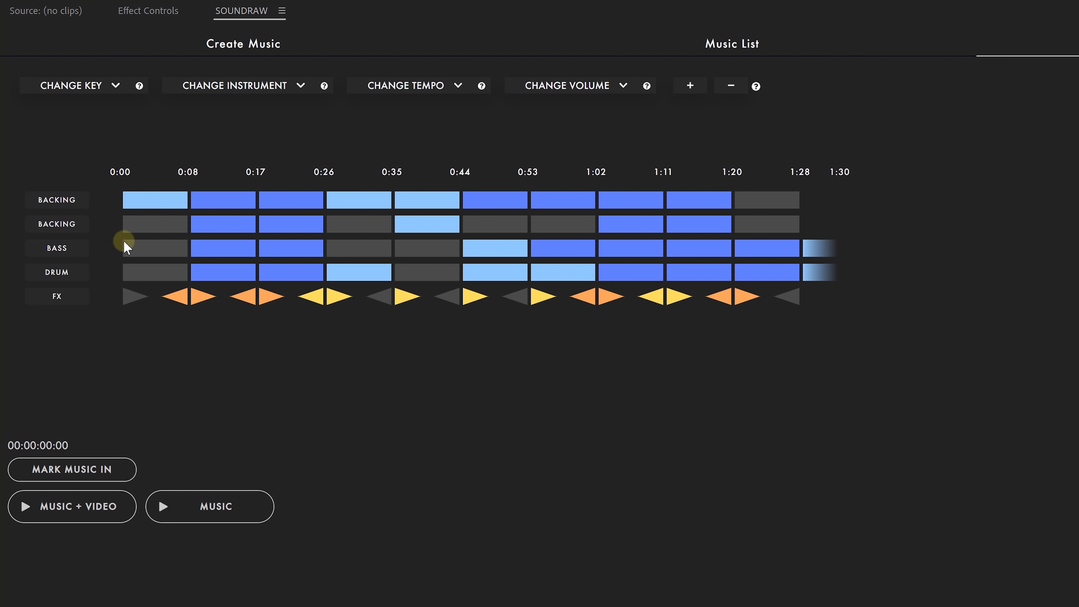
# Step: Switch on the opening-bar bass, change the FX transition near 0:35 and pick a different bass sound
pyautogui.click(154, 223)
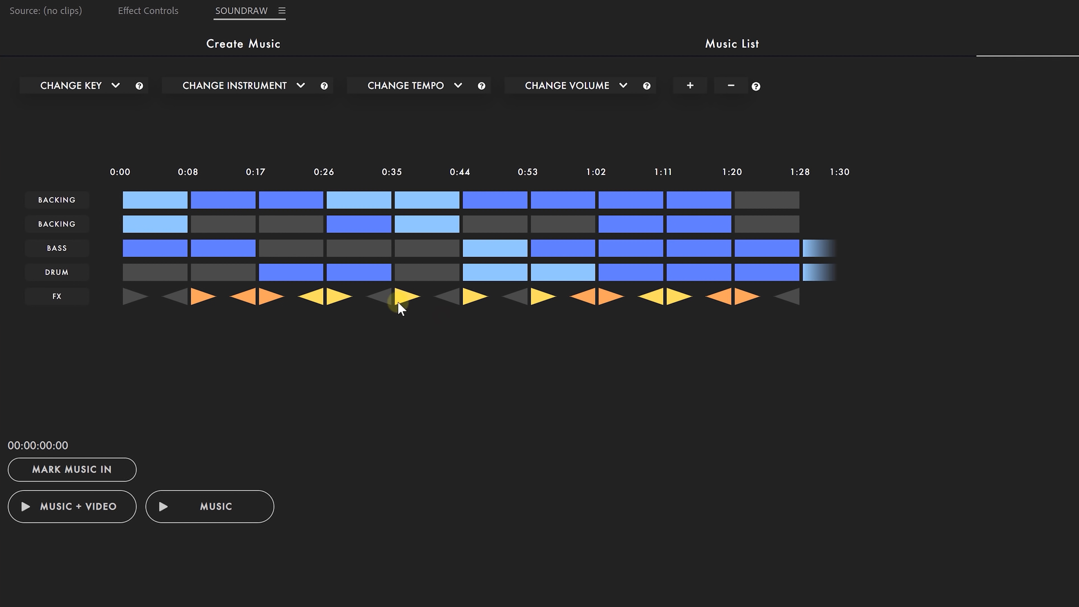
pyautogui.click(399, 298)
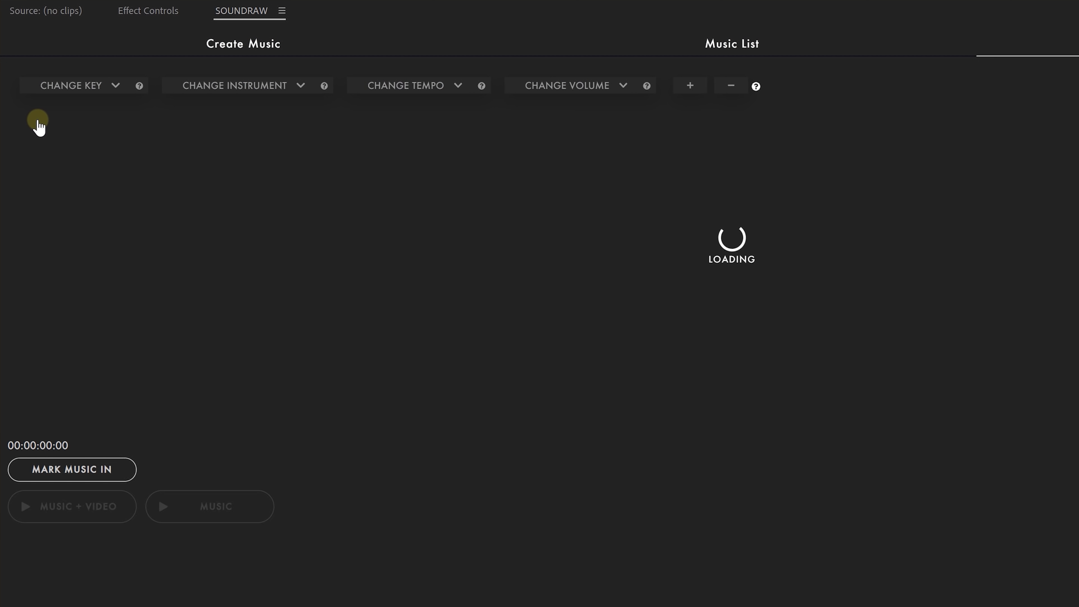
pyautogui.click(235, 85)
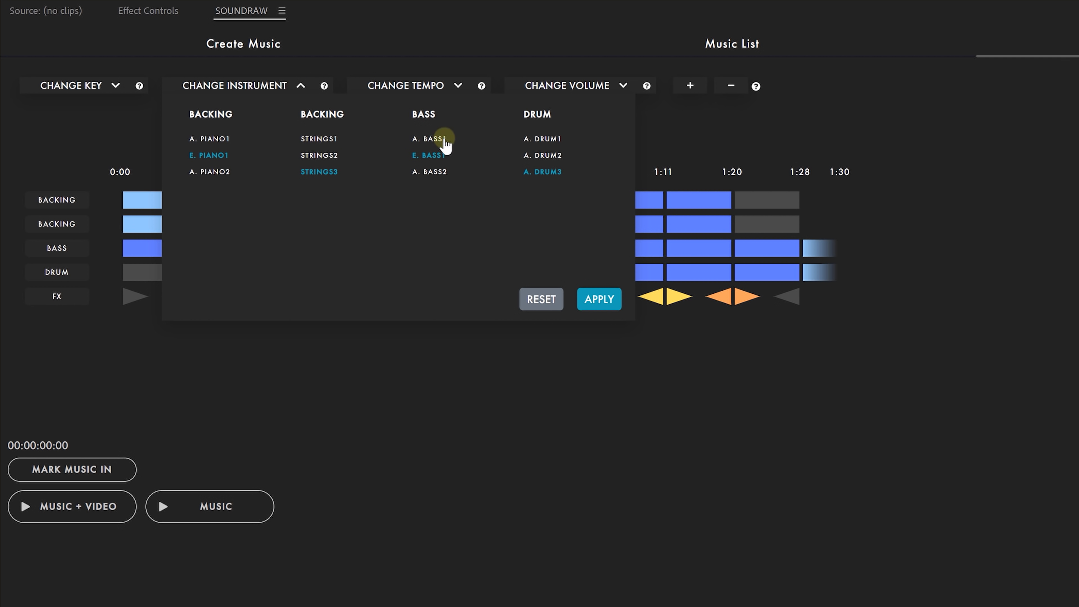
pyautogui.click(598, 298)
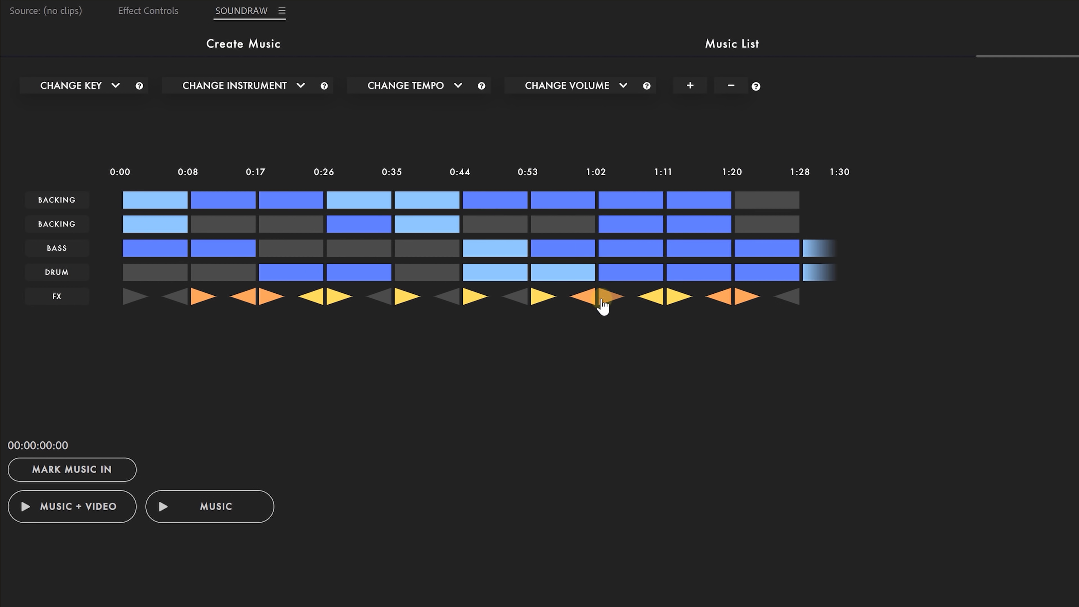
# Step: Toggle the FX transition near 1:02 and adjust the song length by one section down, then up
pyautogui.click(568, 85)
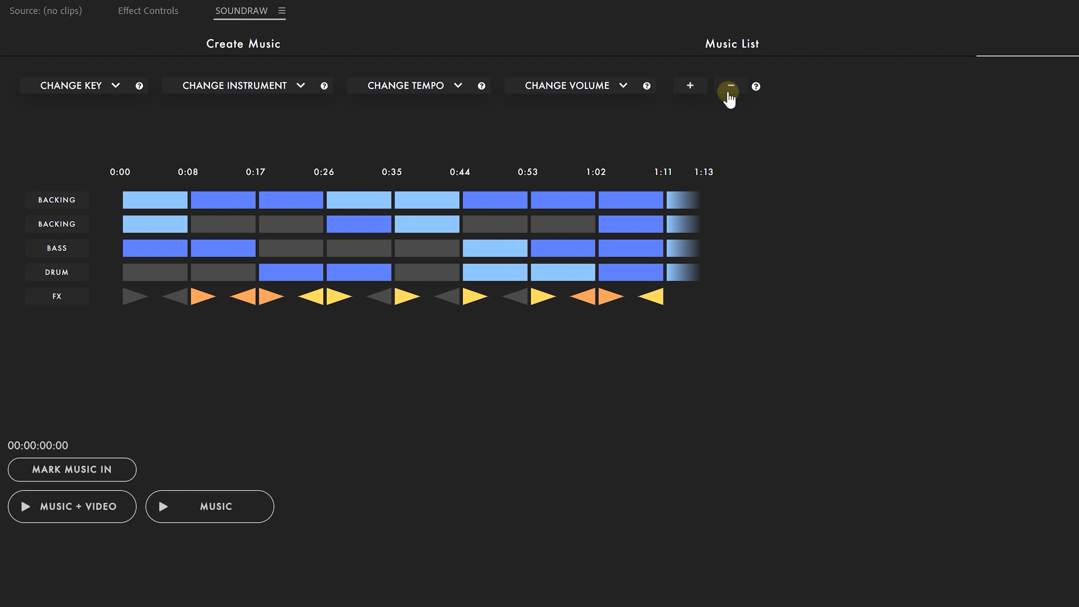
pyautogui.click(690, 85)
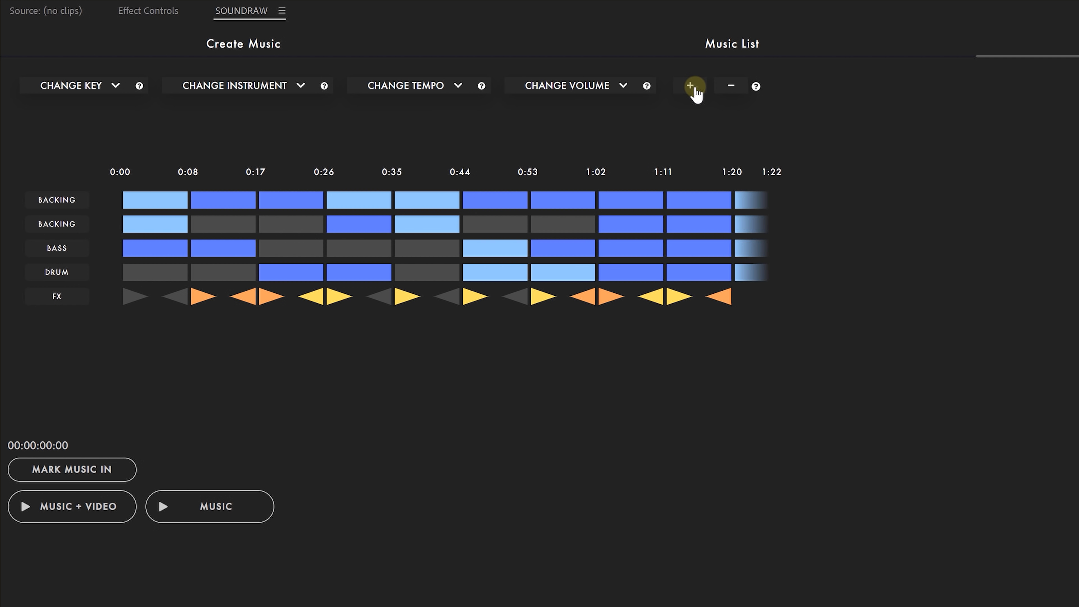
pyautogui.click(937, 459)
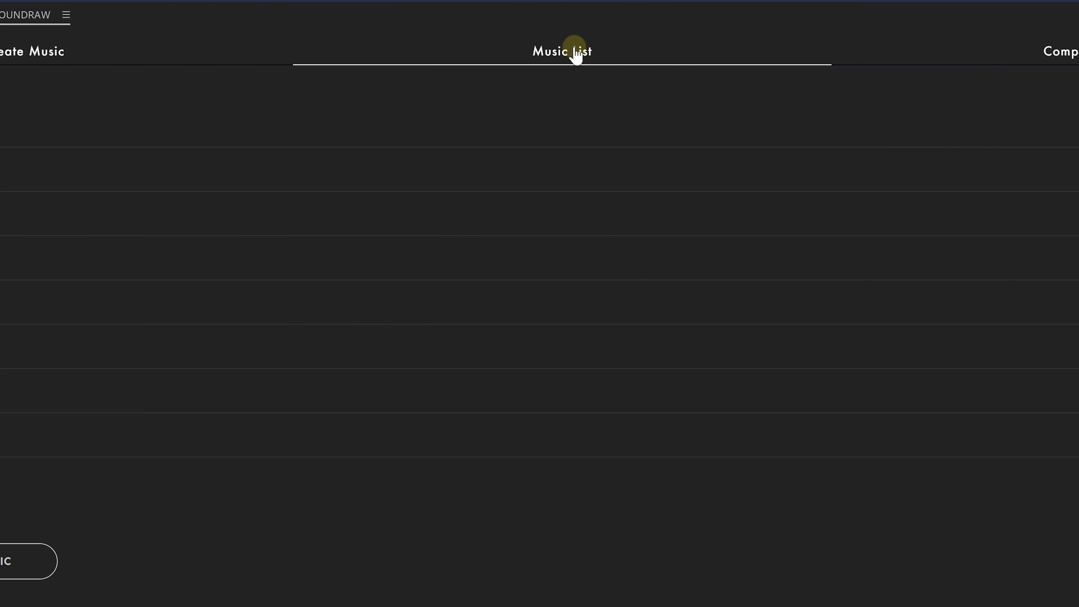
# Step: From the Music List open another song at tempo 112 and check cut points near 16 s and 12 s
pyautogui.click(561, 50)
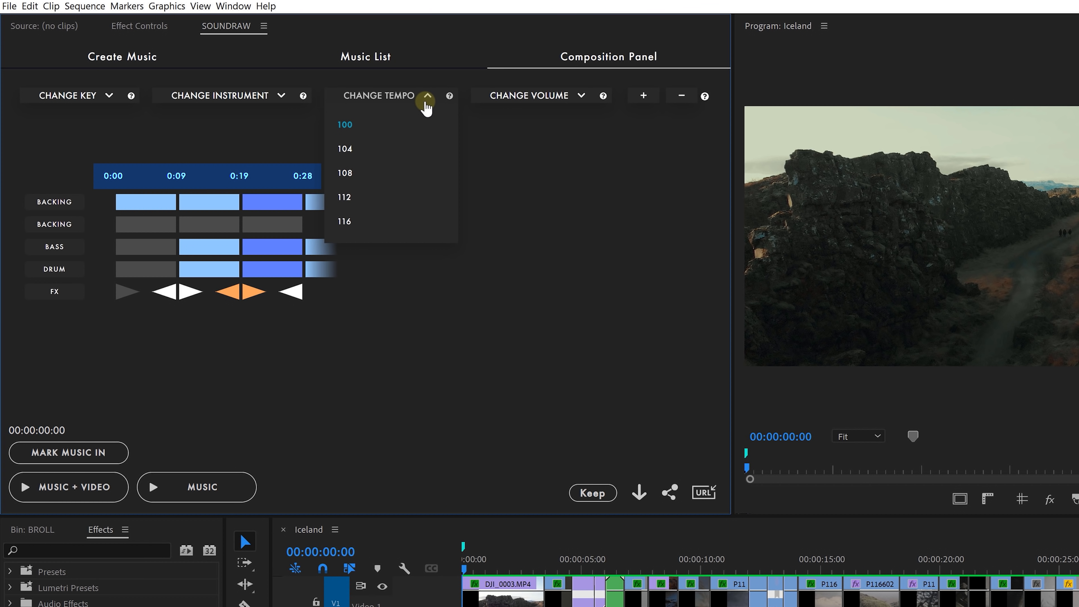
pyautogui.moveTo(345, 209)
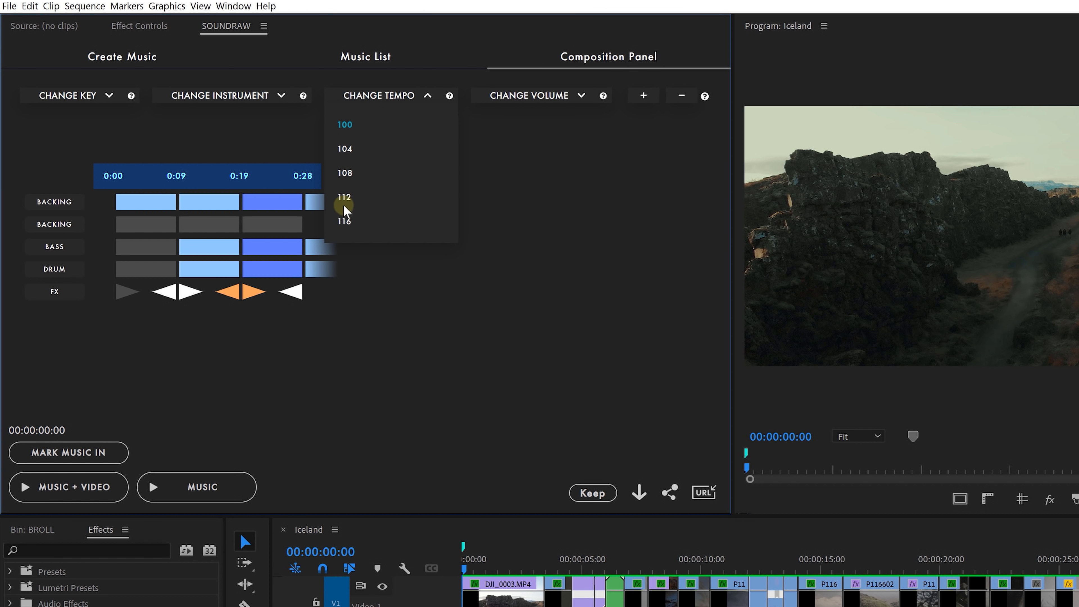
pyautogui.click(343, 198)
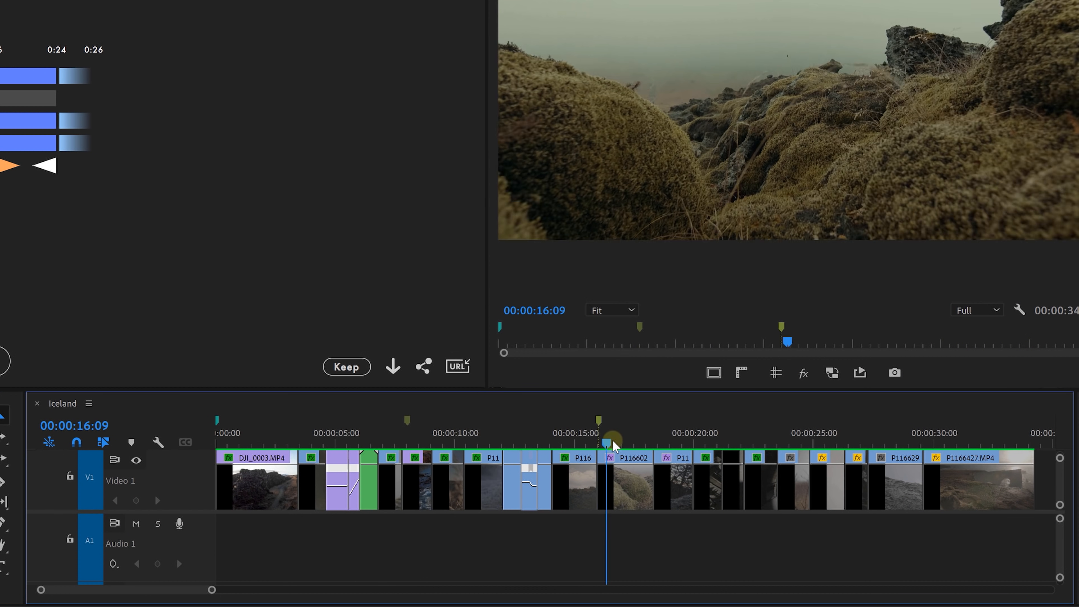
pyautogui.click(365, 442)
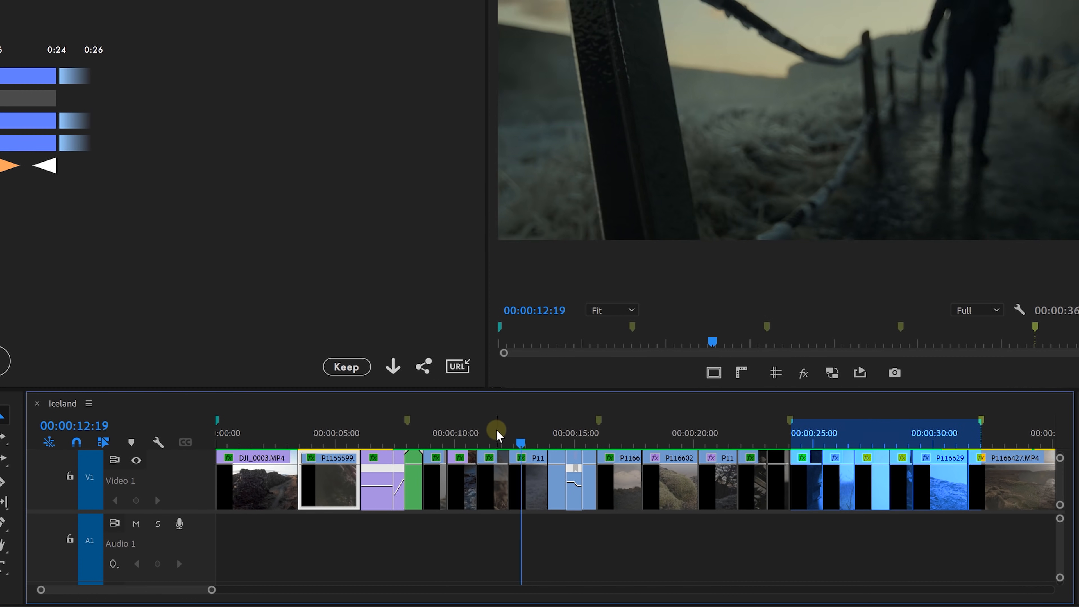
pyautogui.click(485, 440)
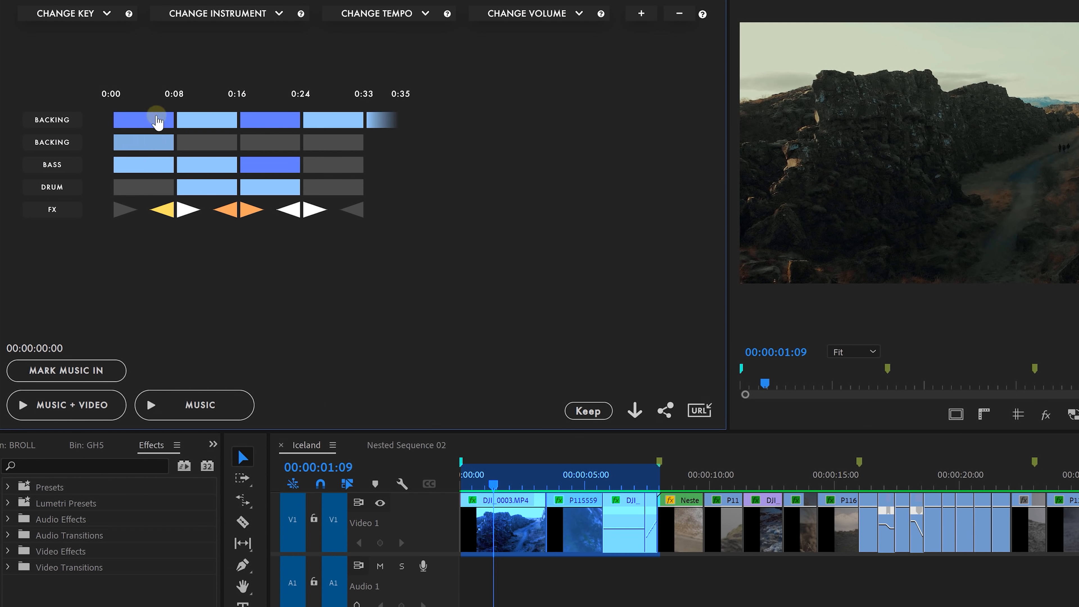
pyautogui.click(585, 546)
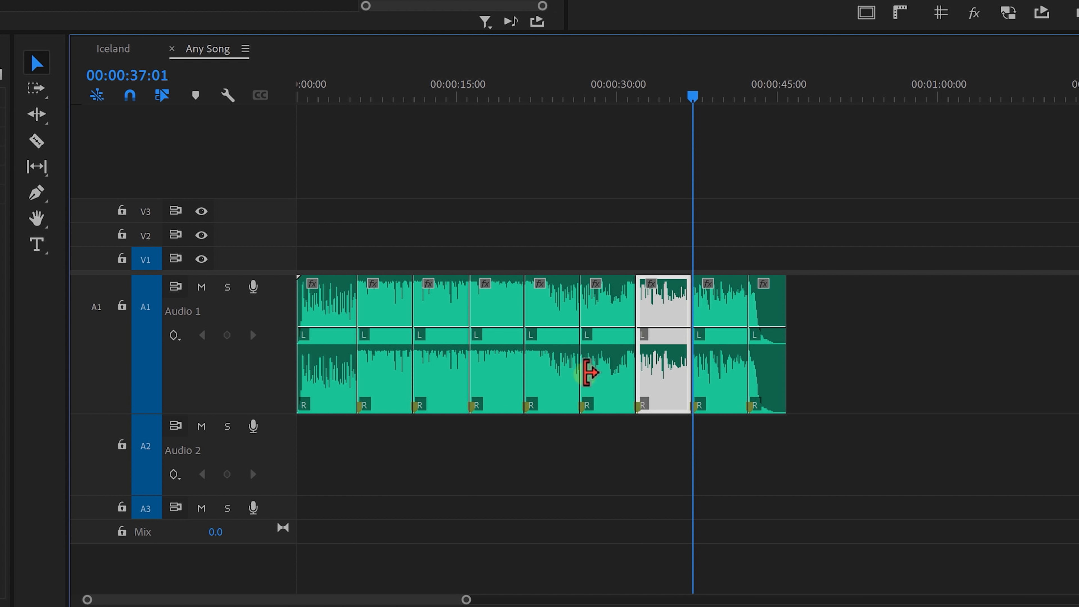
# Step: Roll-trim the cut between two Song.wav sections in the Any Song sequence
pyautogui.moveTo(588, 371); pyautogui.dragTo(461, 371)
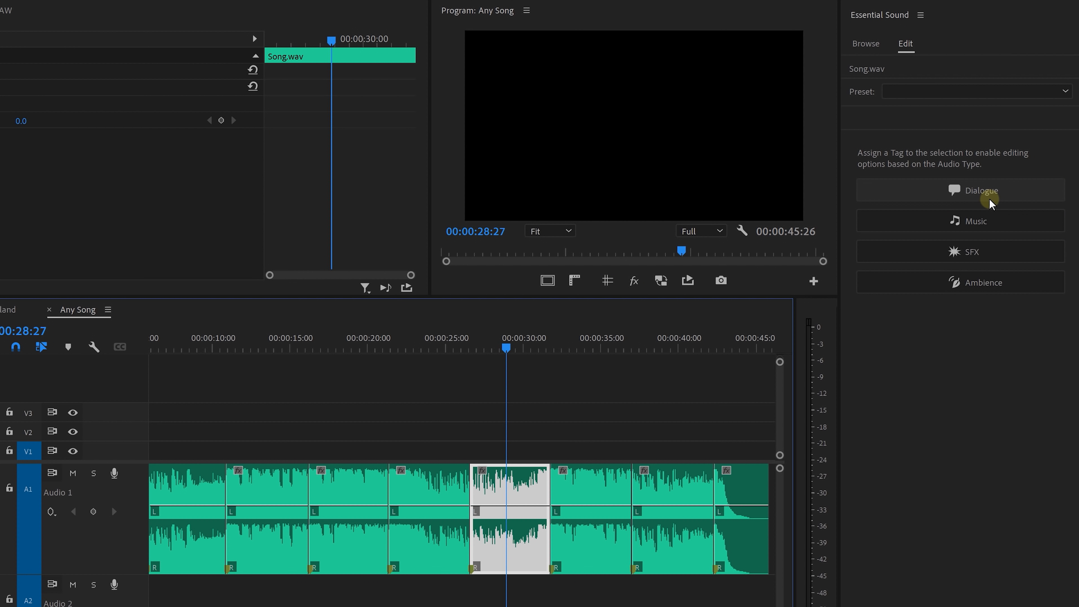
# Step: Tag the song clip as Dialogue and apply the Outside of the Room EQ preset
pyautogui.click(979, 190)
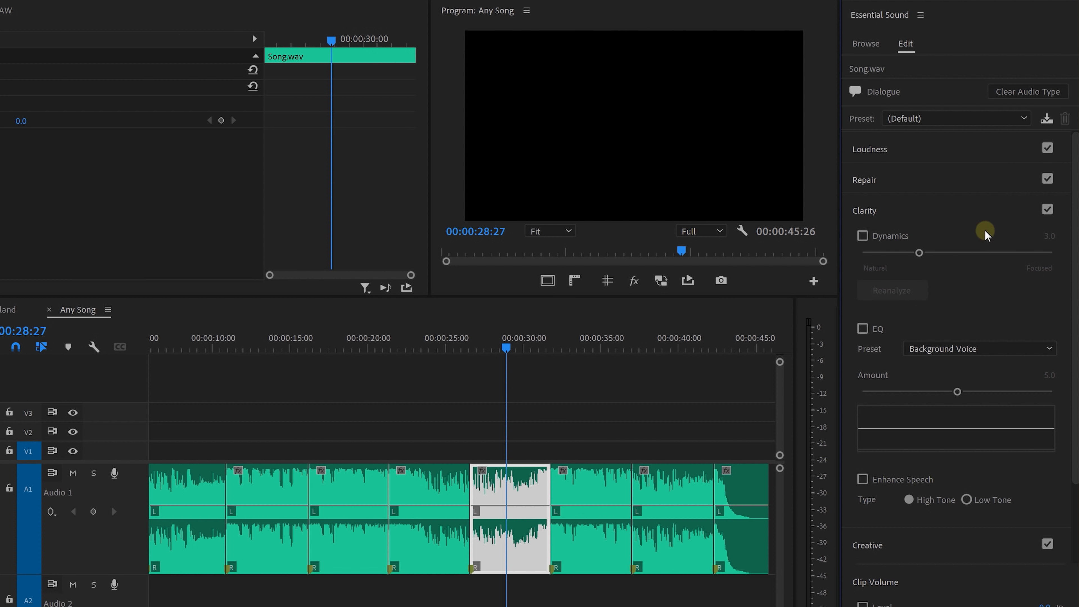
pyautogui.click(977, 348)
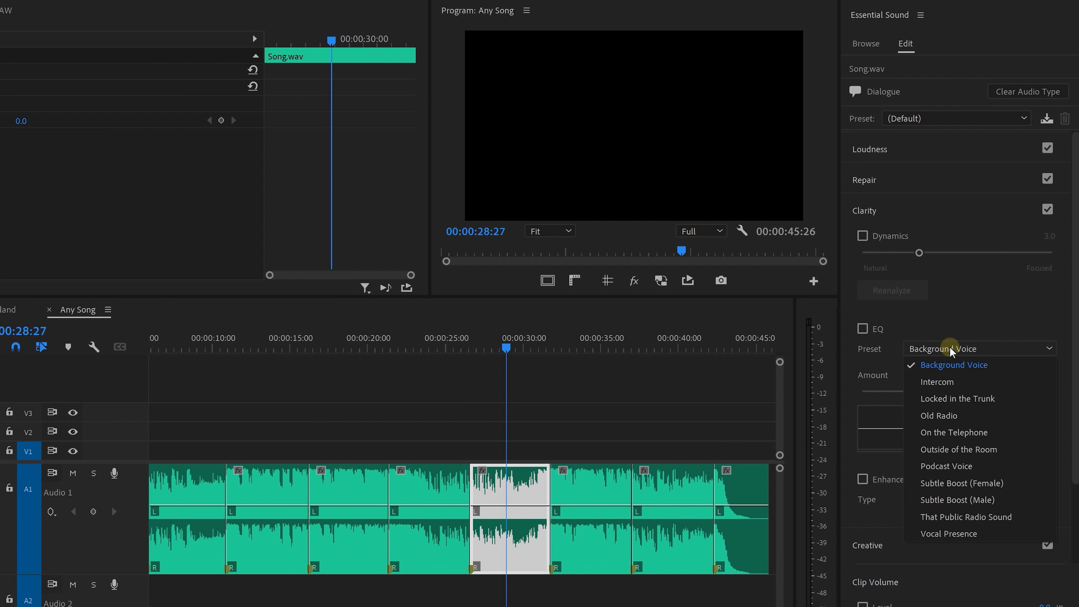
pyautogui.moveTo(977, 449)
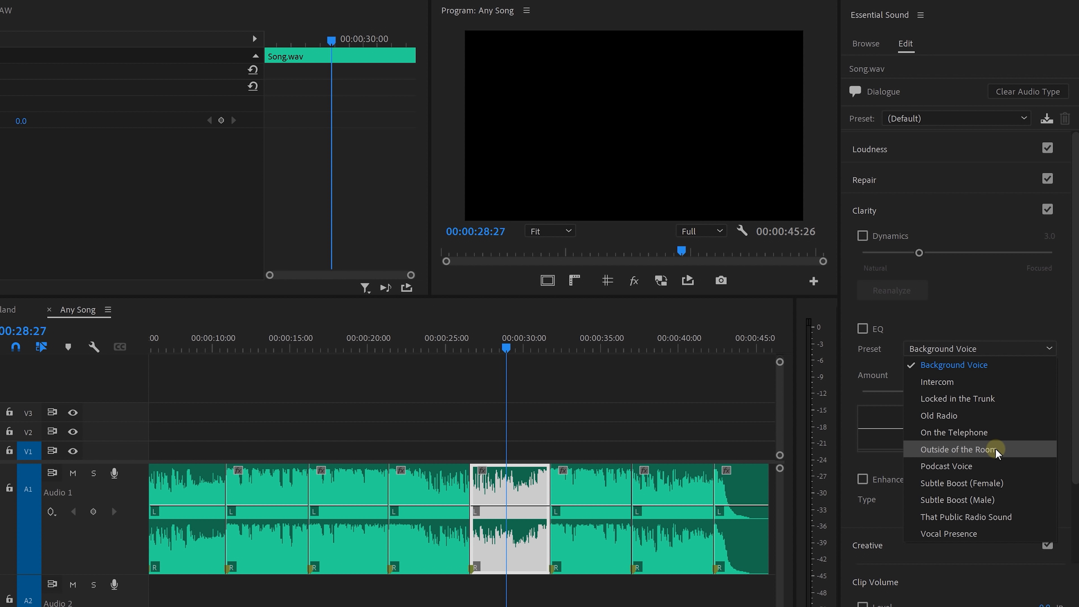
pyautogui.click(955, 448)
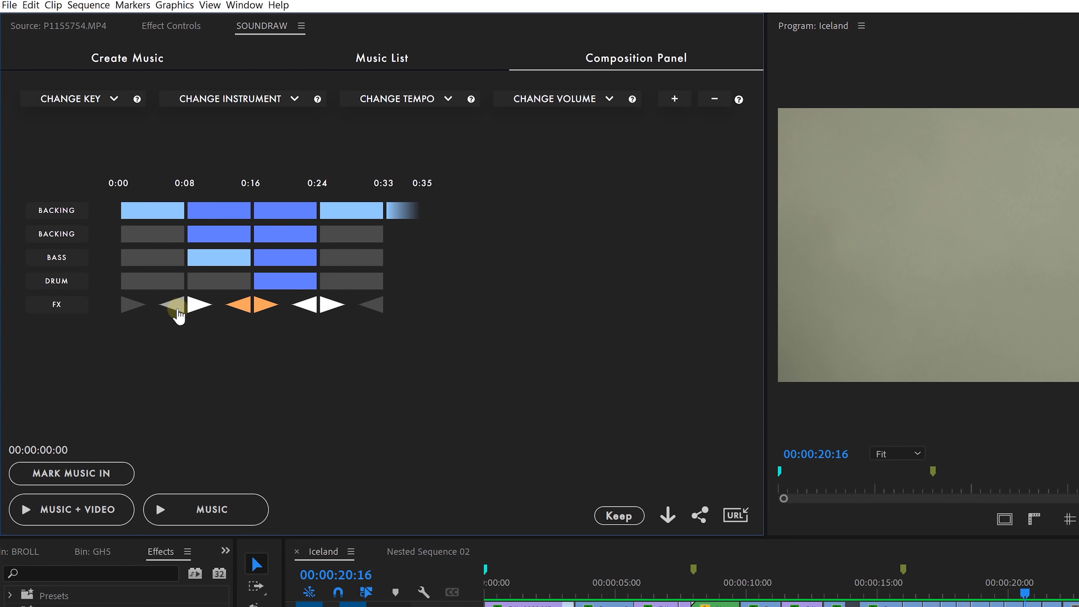
# Step: Enable the FX transition triangle at 0:08 on the 0:35 SOUNDRAW track
pyautogui.click(174, 304)
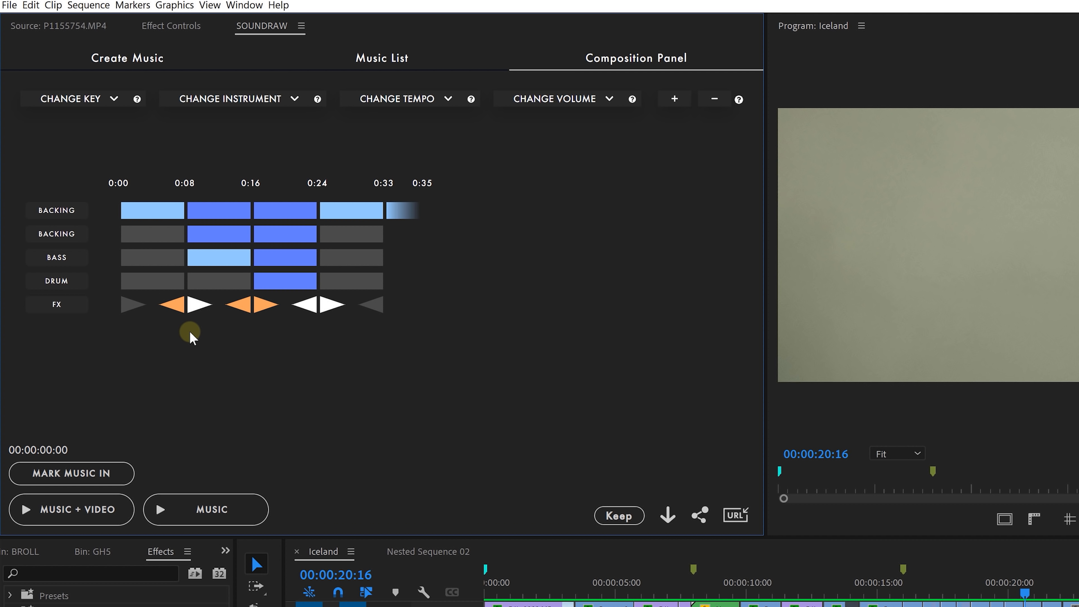
pyautogui.scroll(-3)
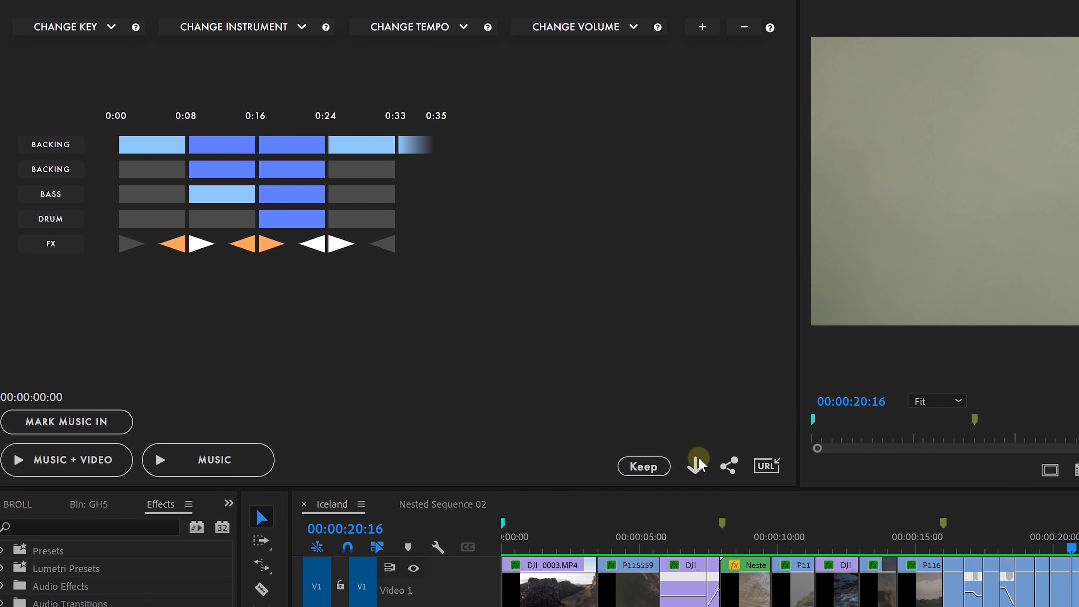